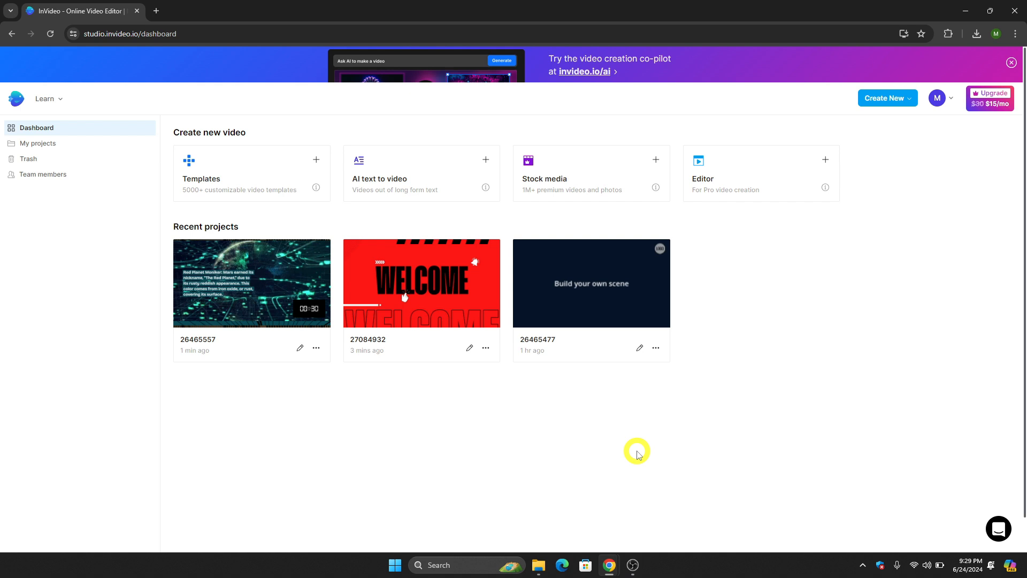
mouse_move(650, 268)
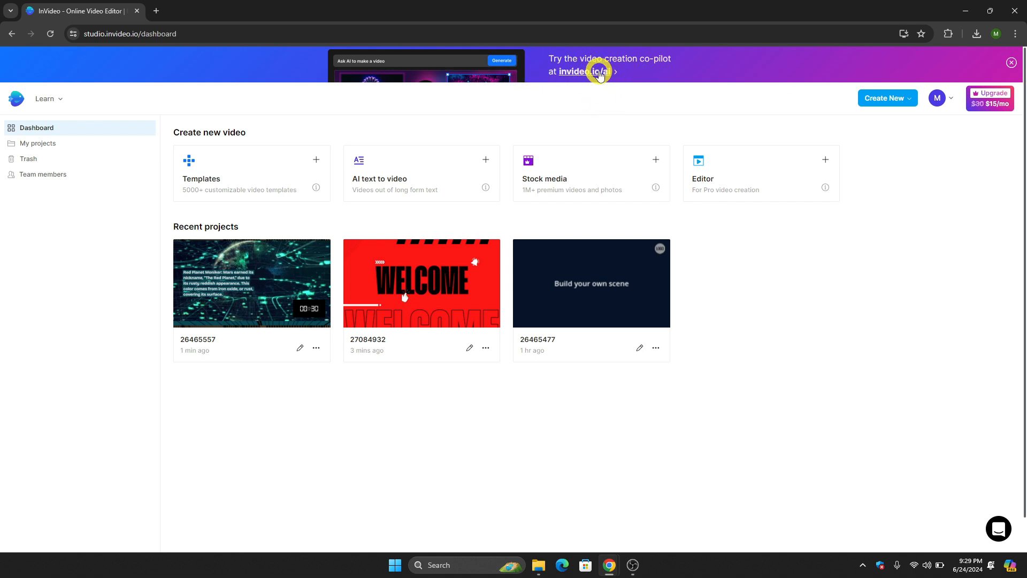
- Follow the invideo.io/ai banner link to the AI video co-pilot site
click(595, 72)
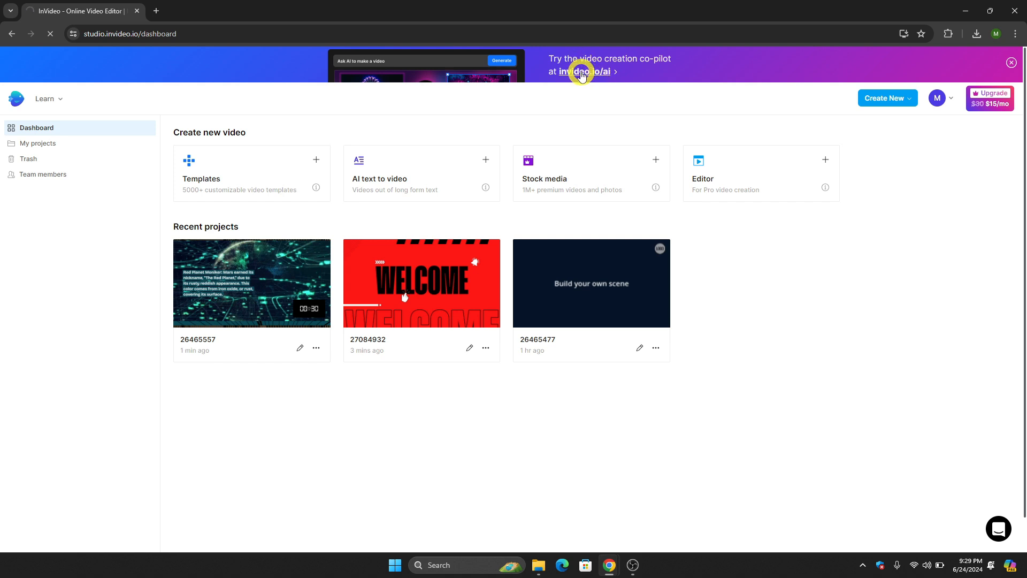
click(579, 71)
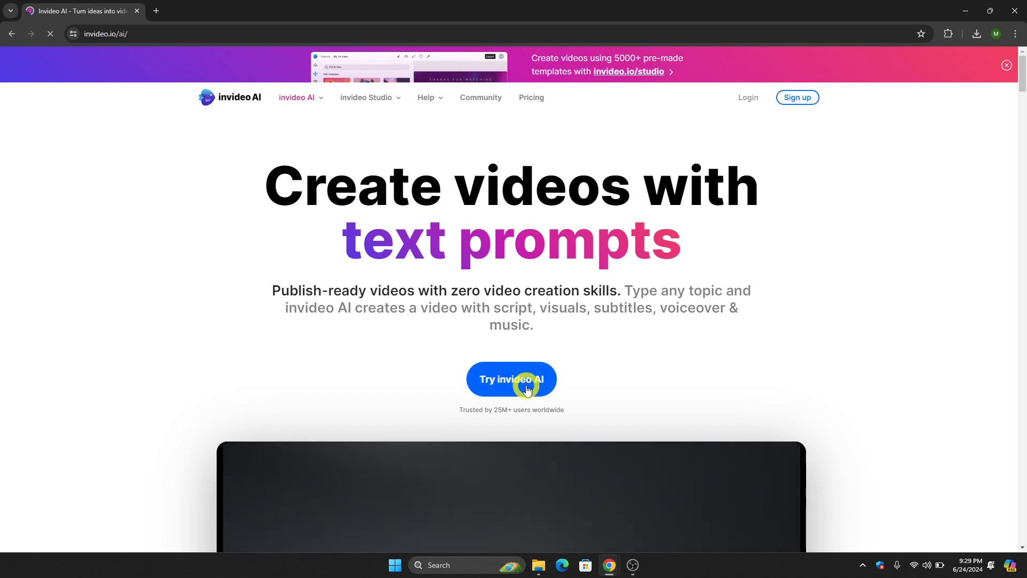
- Enter the invideo AI video creator and focus the empty video prompt box
click(512, 378)
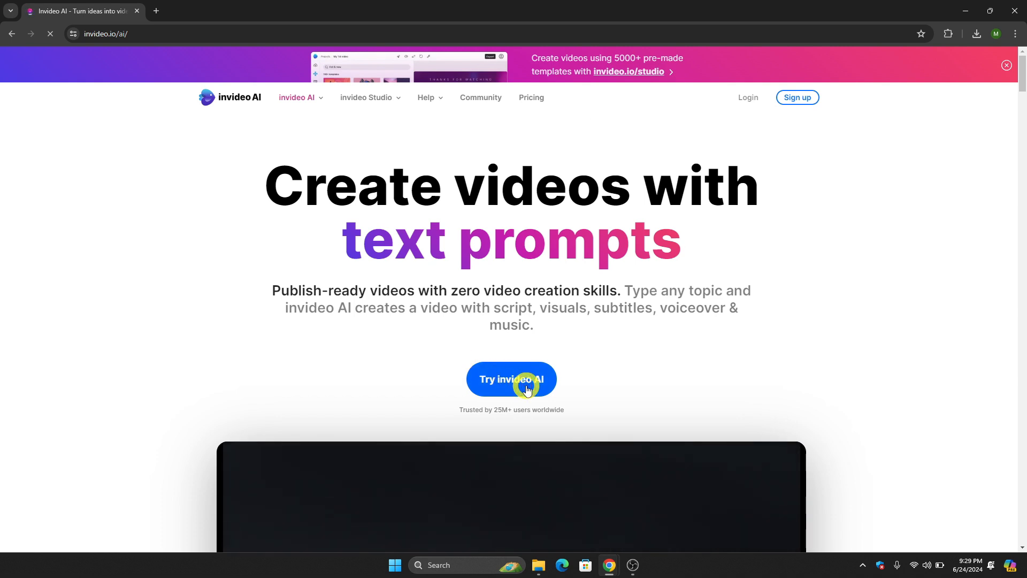
click(511, 379)
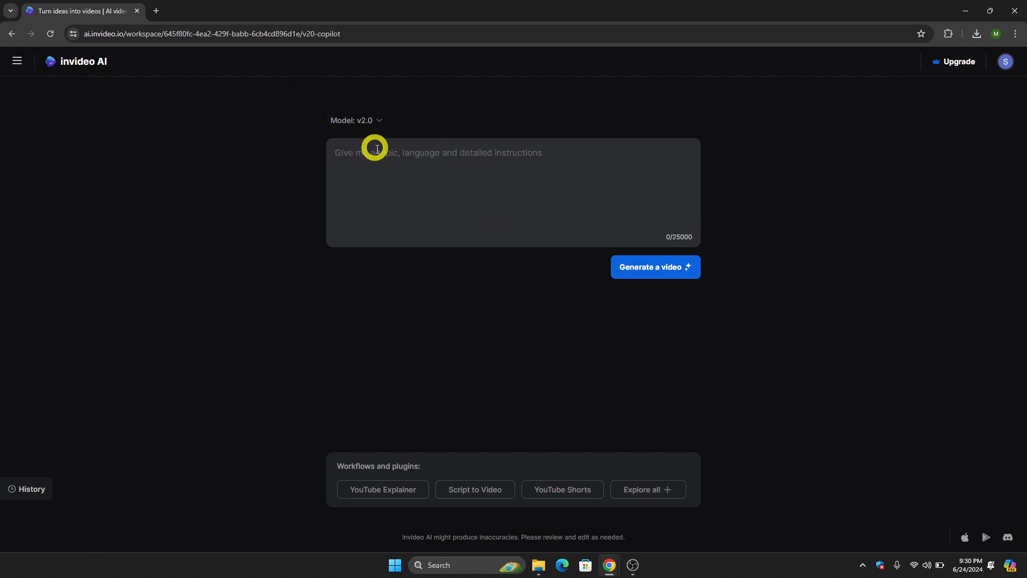
click(376, 147)
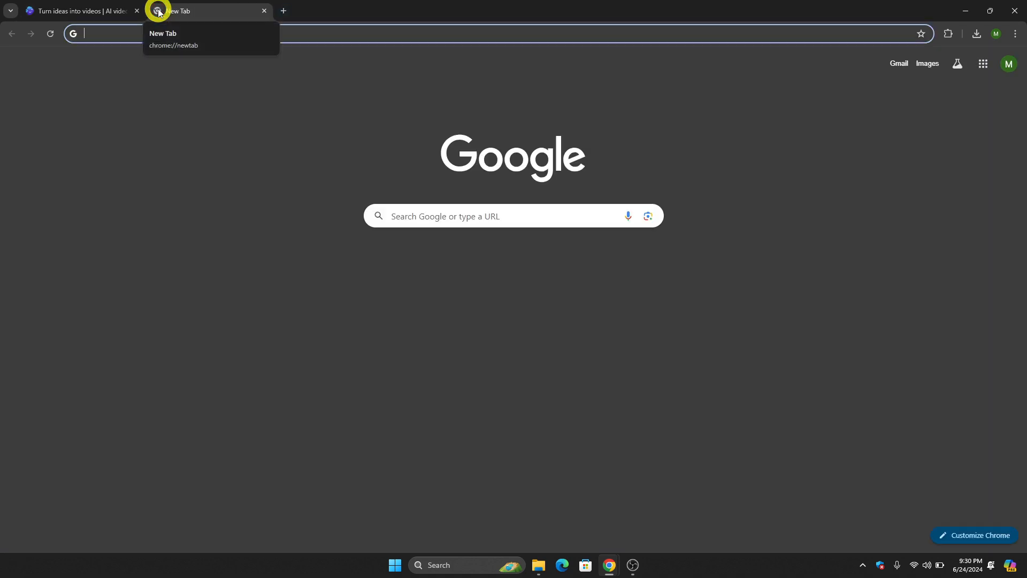
- Search Google for 'chatgpt' and go to the ChatGPT result holding the science script
text(chatgpt)
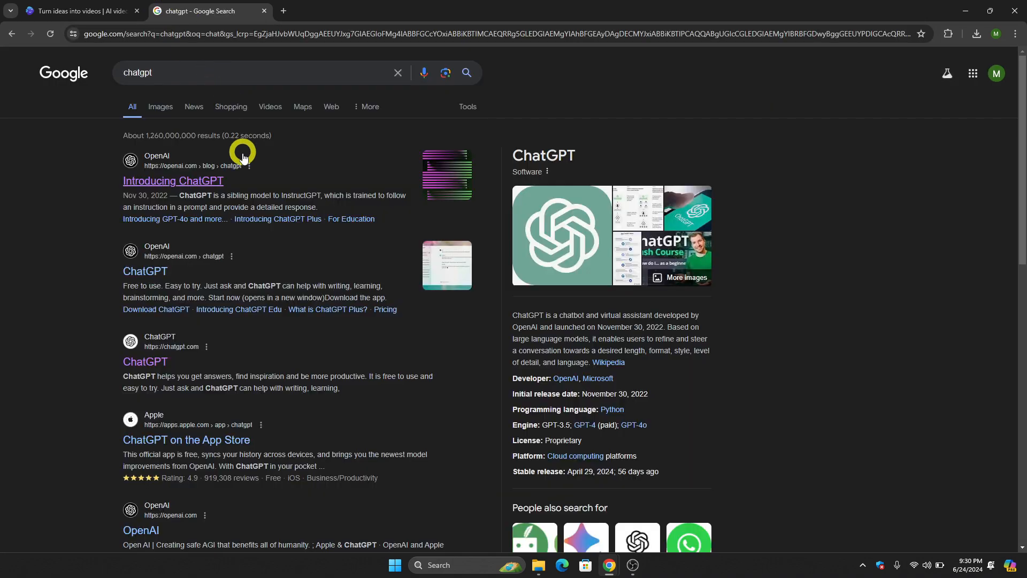
click(174, 180)
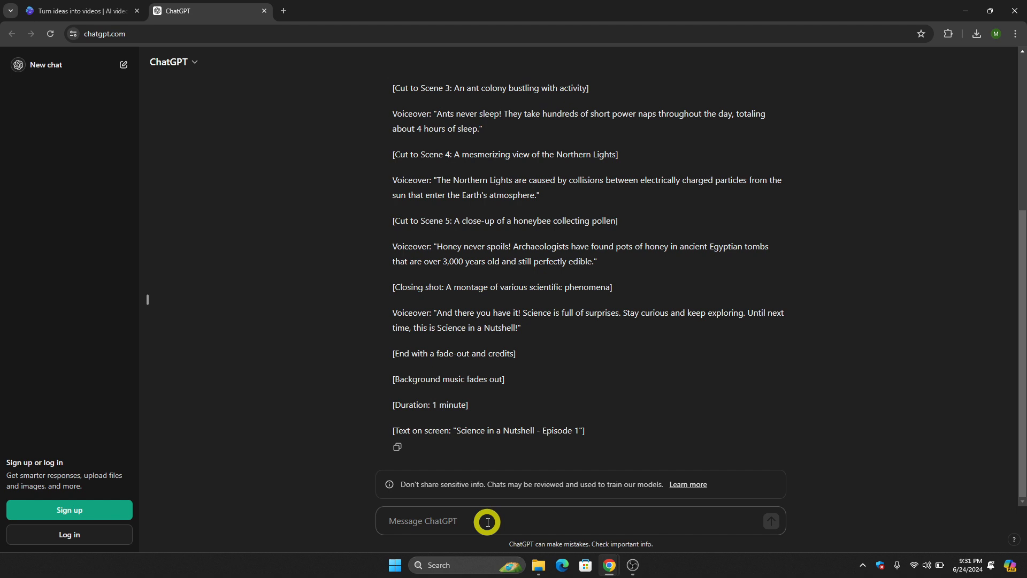
mouse_move(481, 508)
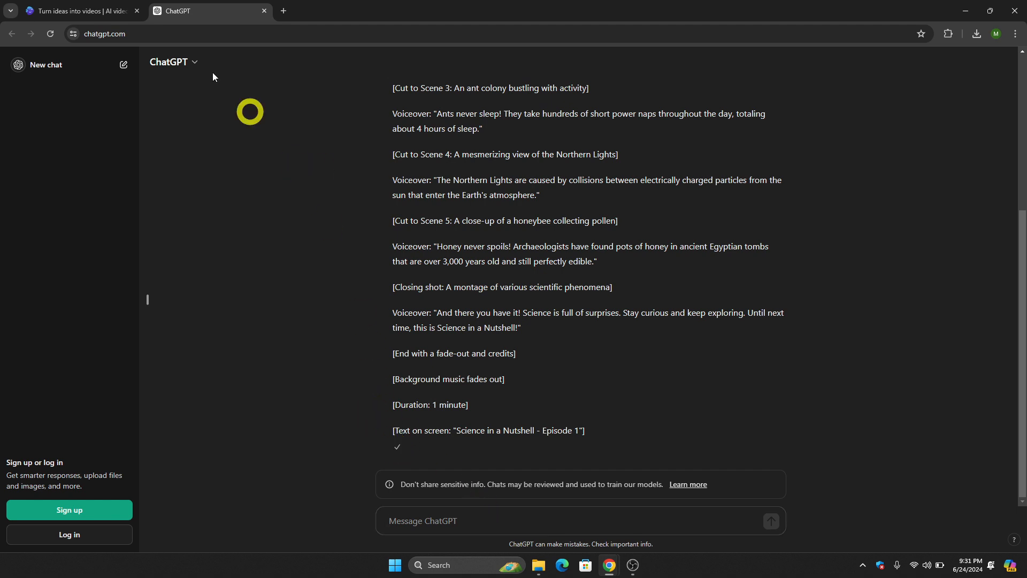
- Start a Script to Video prompt in invideo AI set to create a YouTube video
click(78, 10)
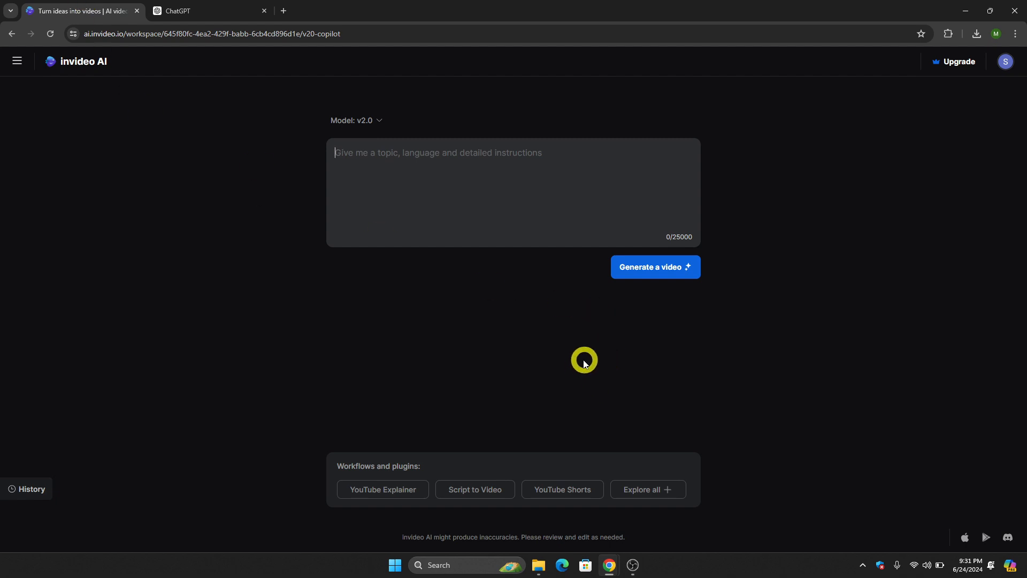
click(474, 489)
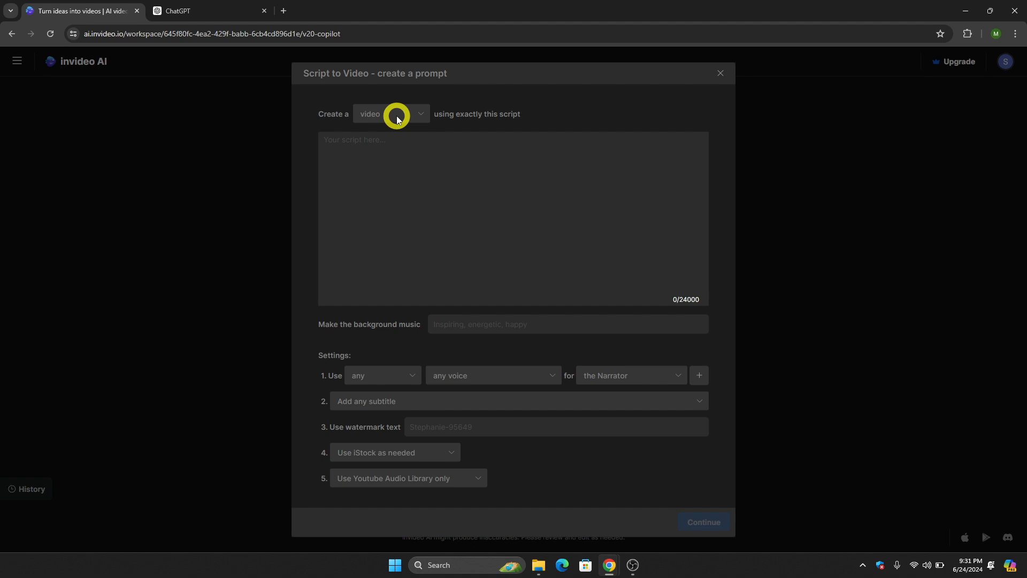
click(392, 113)
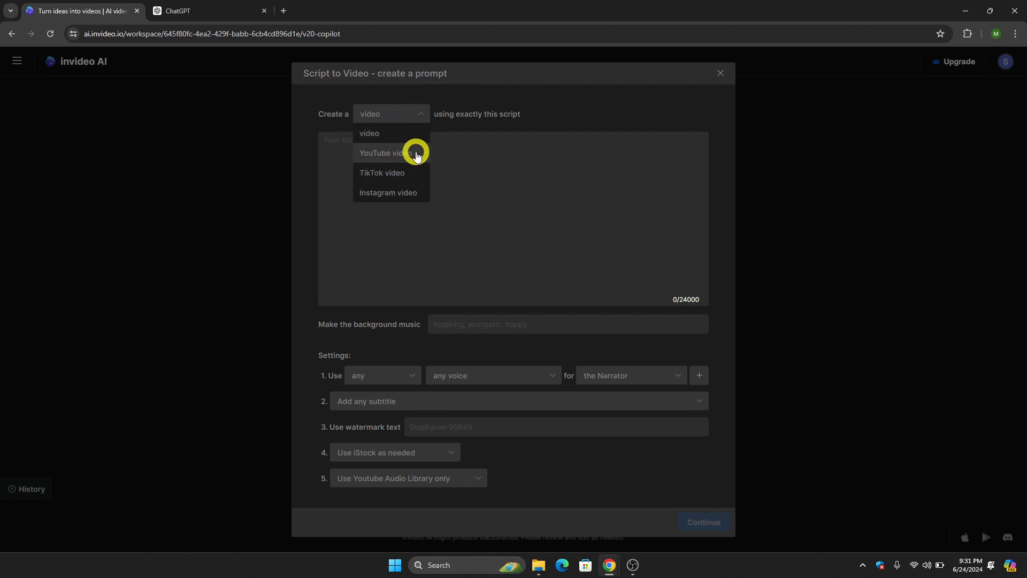
mouse_move(421, 188)
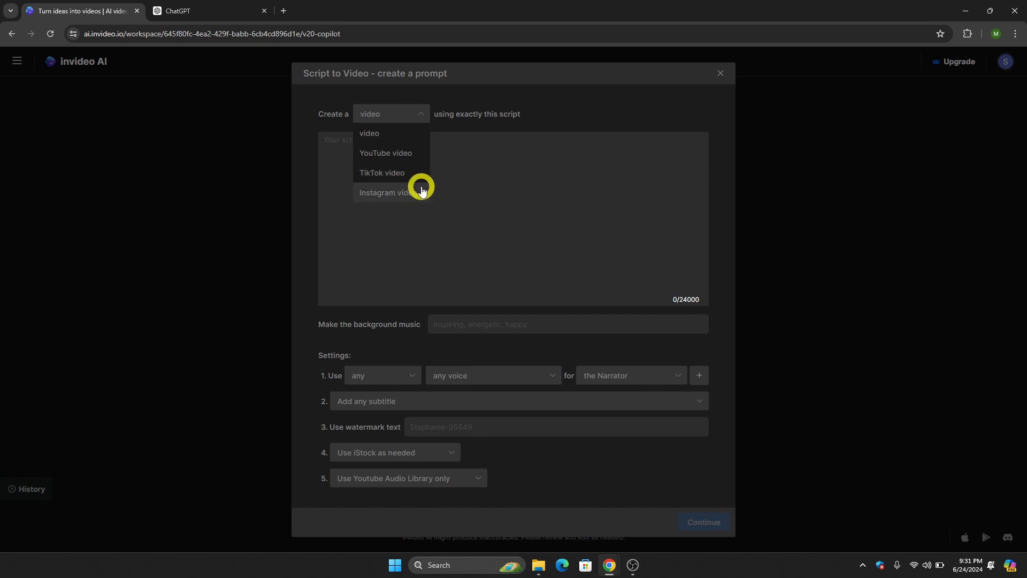
mouse_move(418, 156)
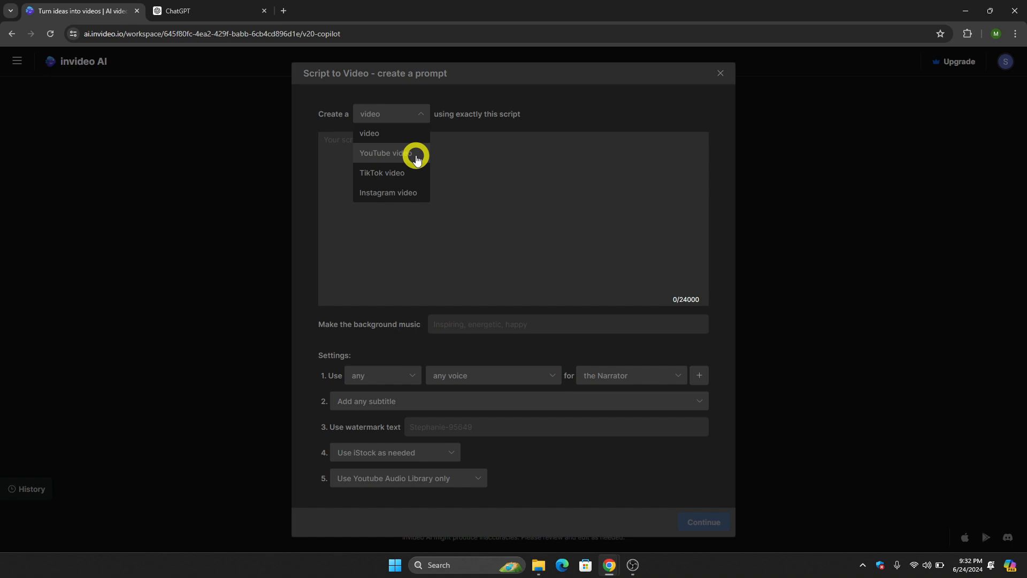
click(383, 153)
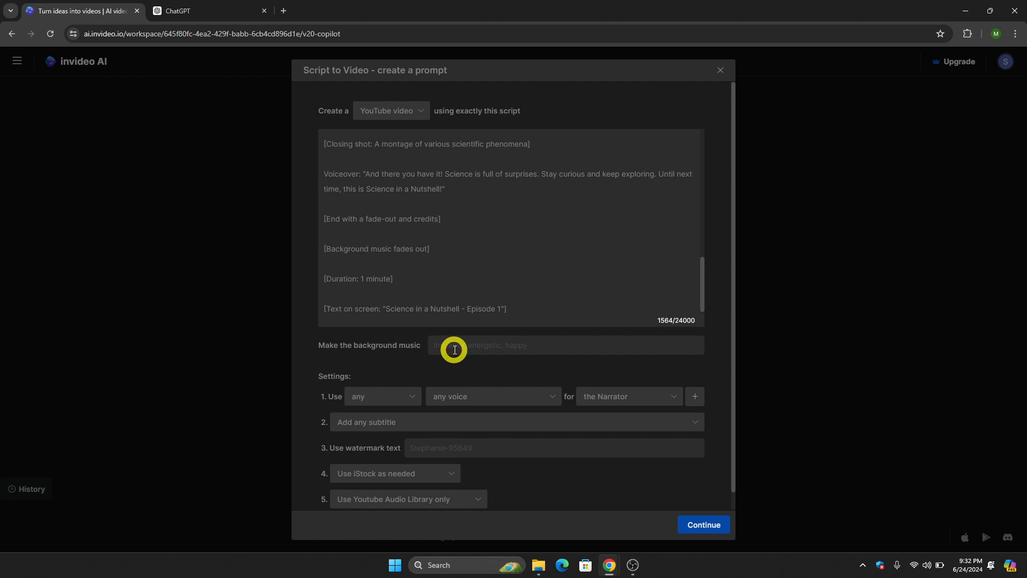
- Request happy, energetic background music with a male narrator and confirm the script prompt
text(happy, energetud)
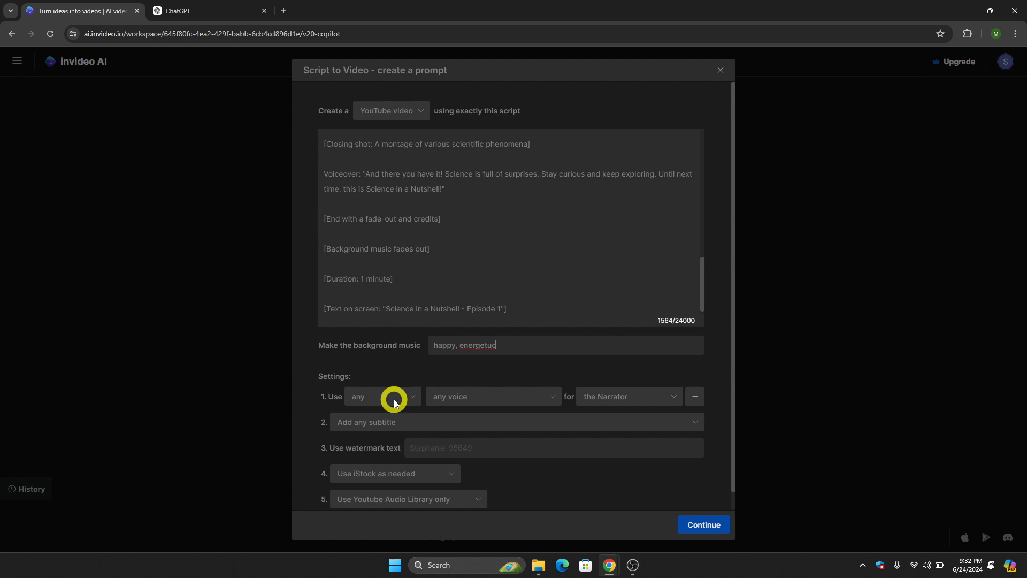
click(382, 396)
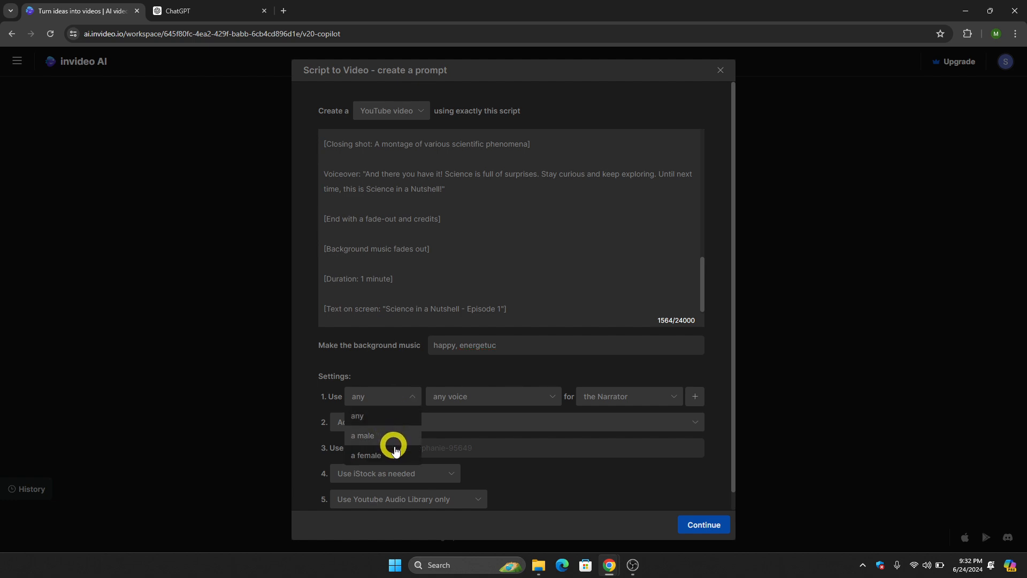
click(363, 435)
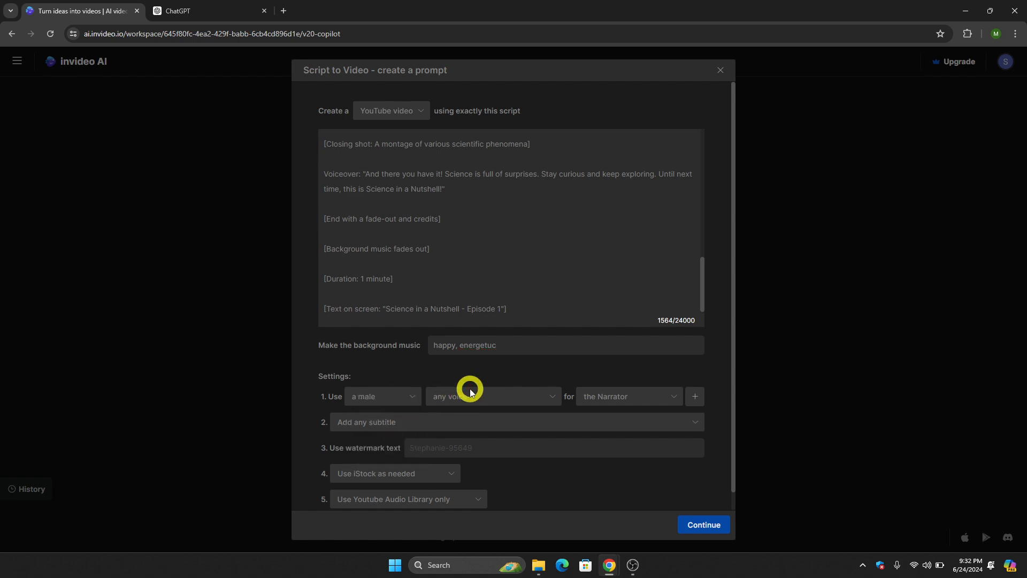
click(490, 395)
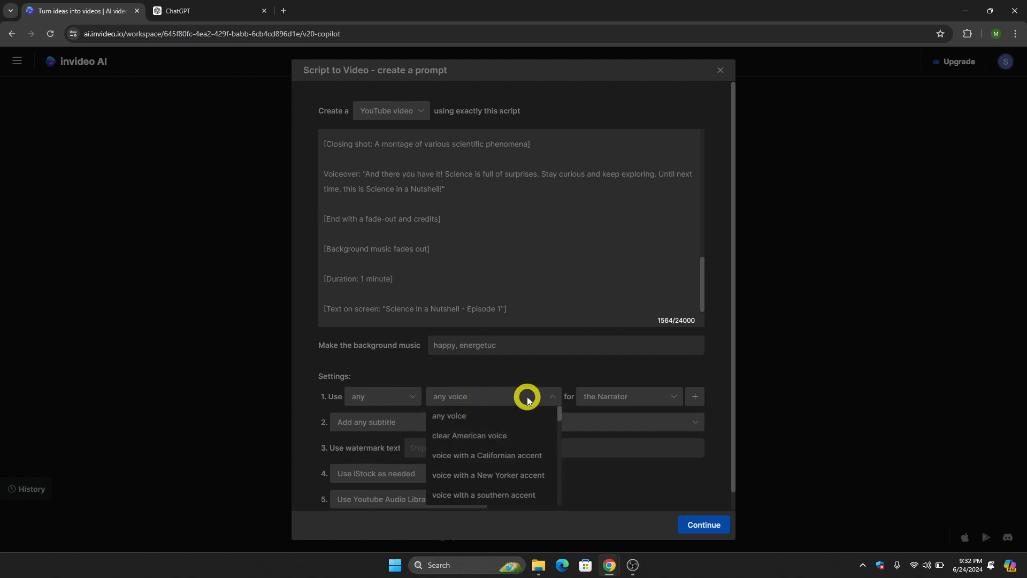
click(527, 395)
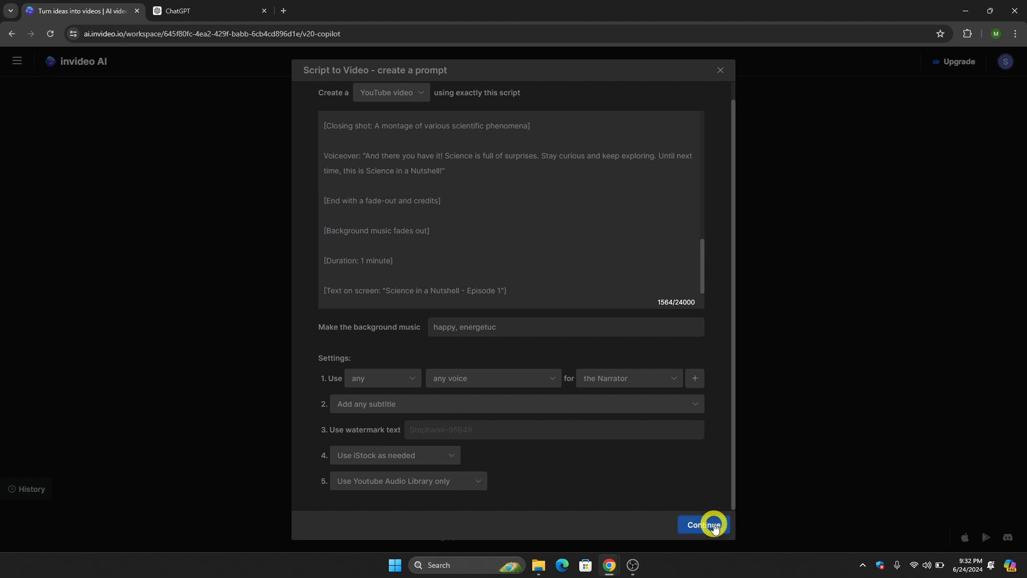
click(703, 524)
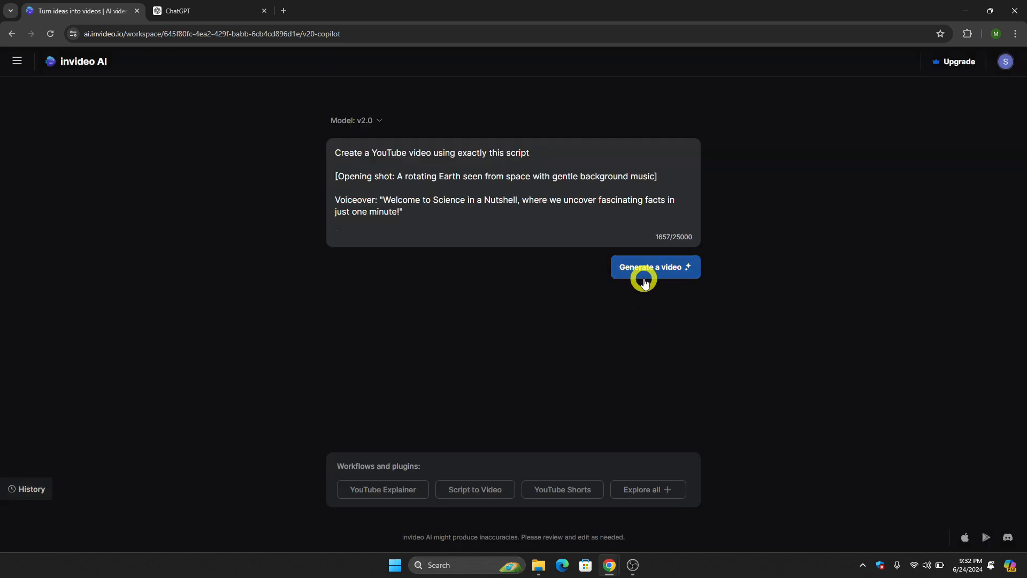
- Generate the video from the completed YouTube script prompt
click(654, 266)
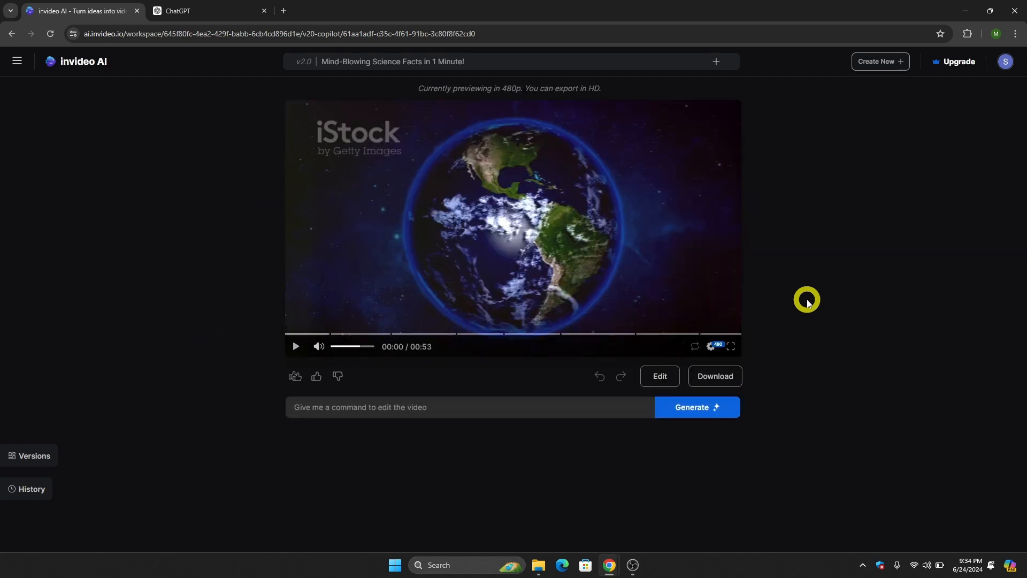
mouse_move(702, 273)
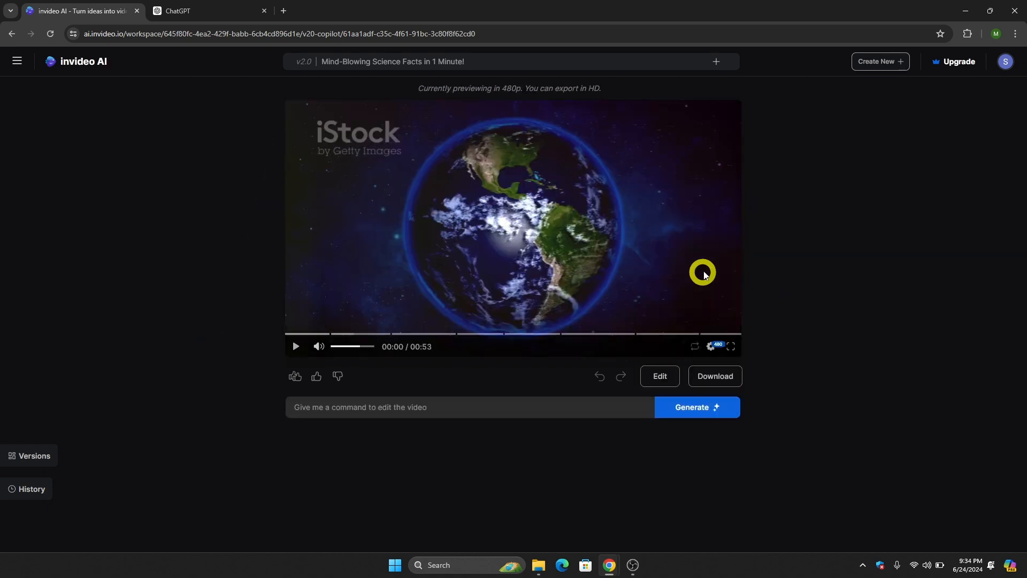
mouse_move(835, 271)
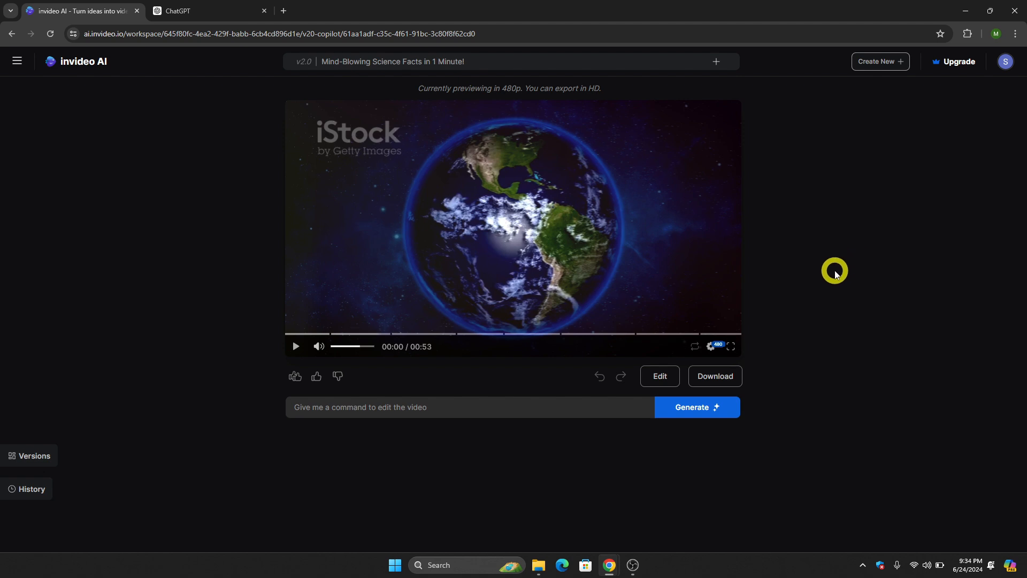
mouse_move(746, 314)
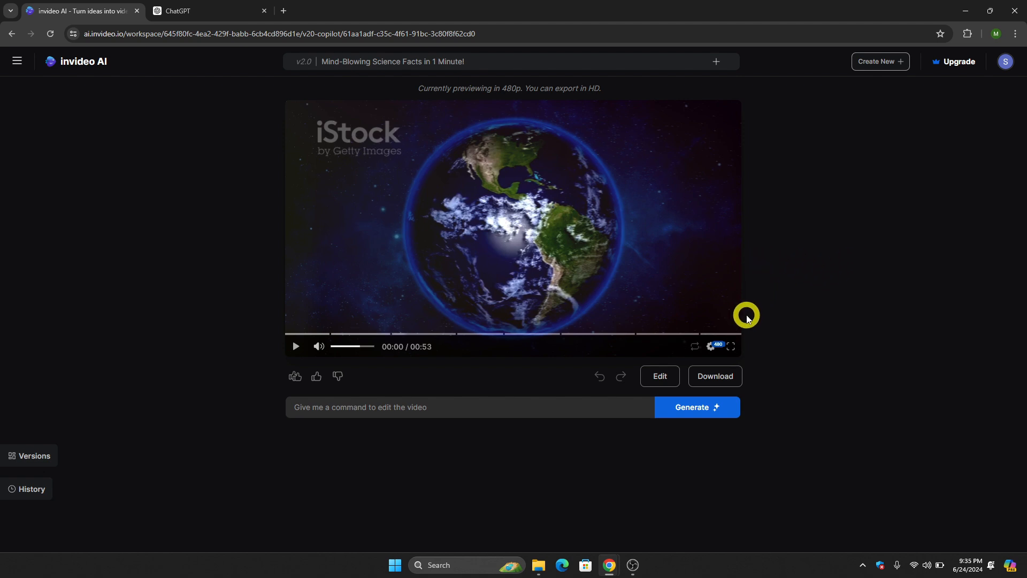
mouse_move(720, 349)
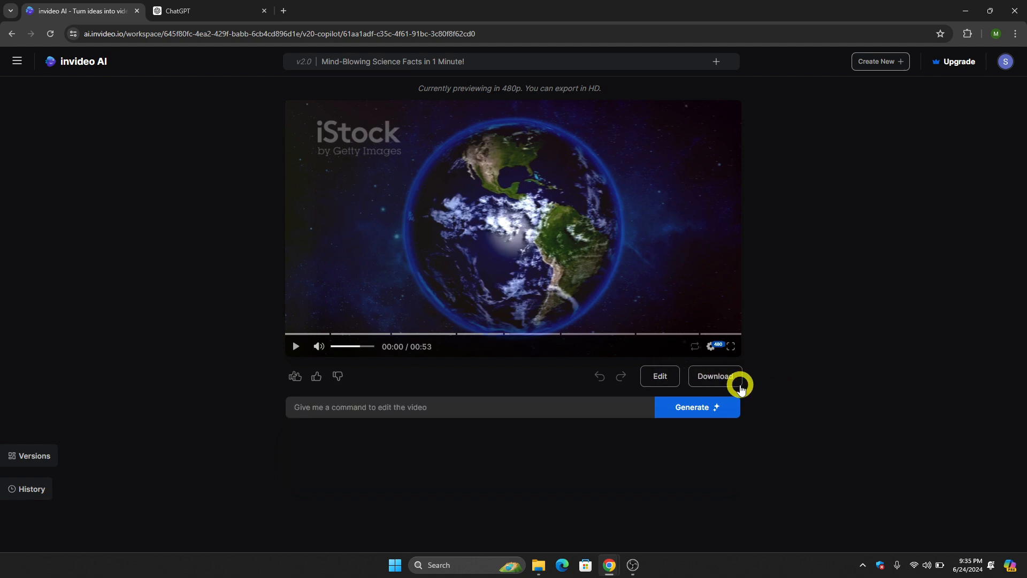
- Request a download of the Mind-Blowing Science Facts video, reaching its watch page
click(713, 376)
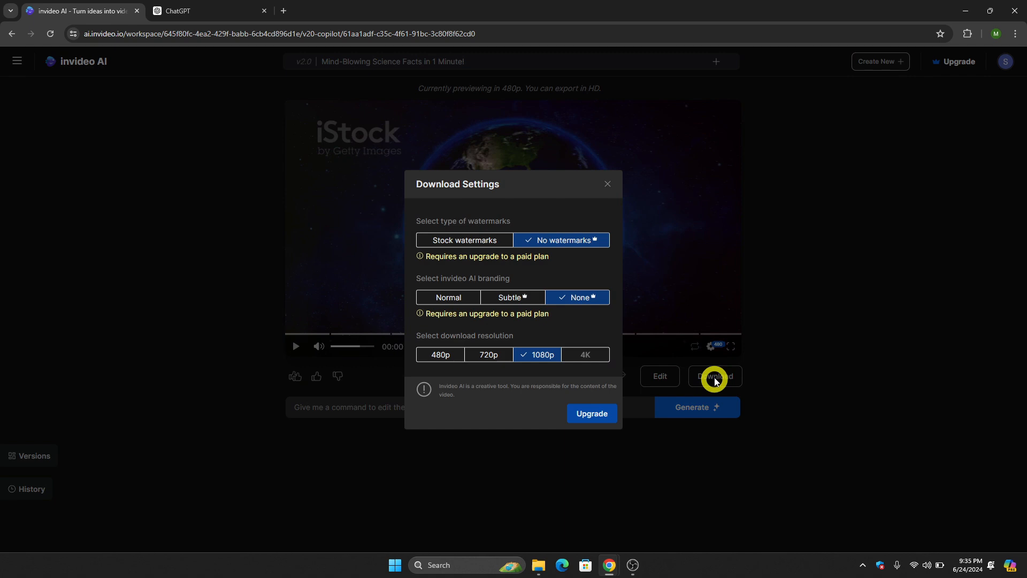
click(715, 375)
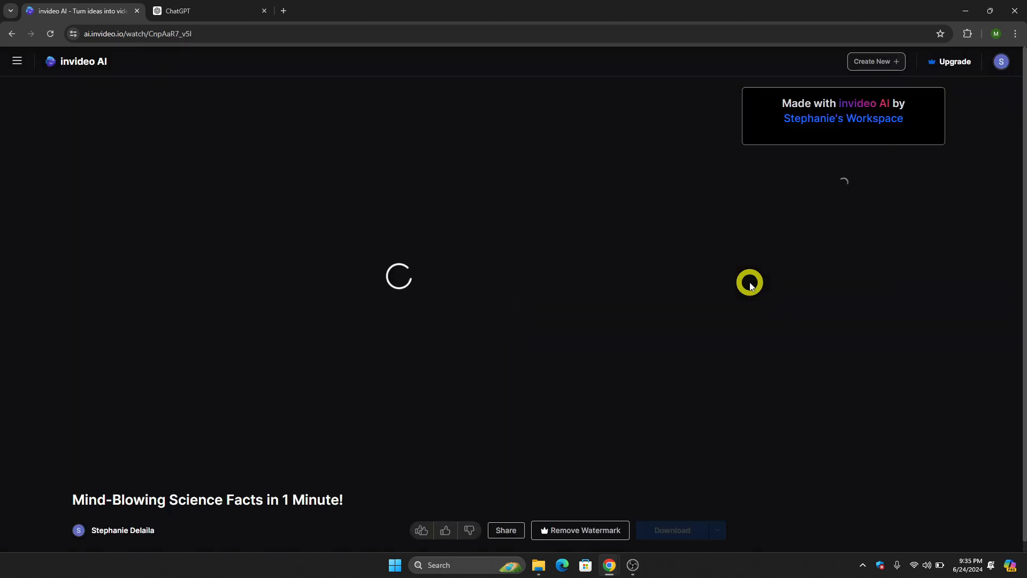